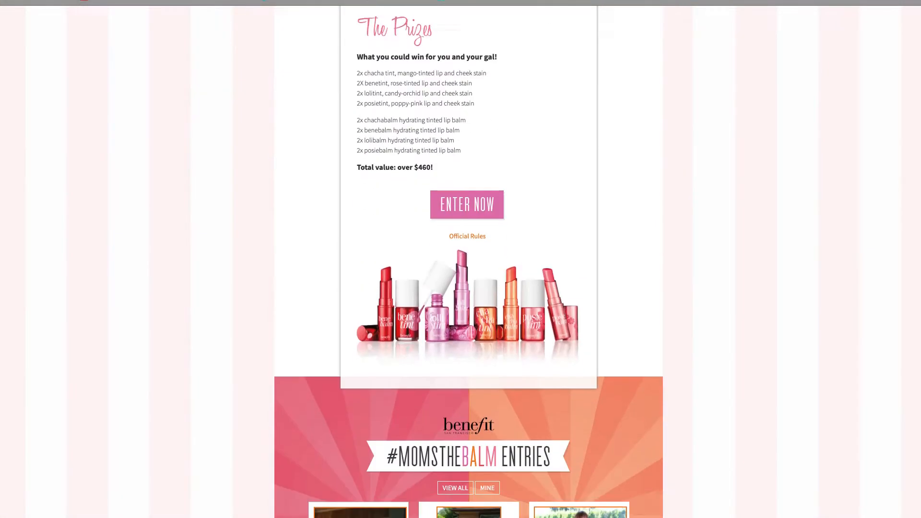
Step: Submit sample entries on the scratch-card contest and the Bacon Lovers giveaway pages
scroll(down, 3)
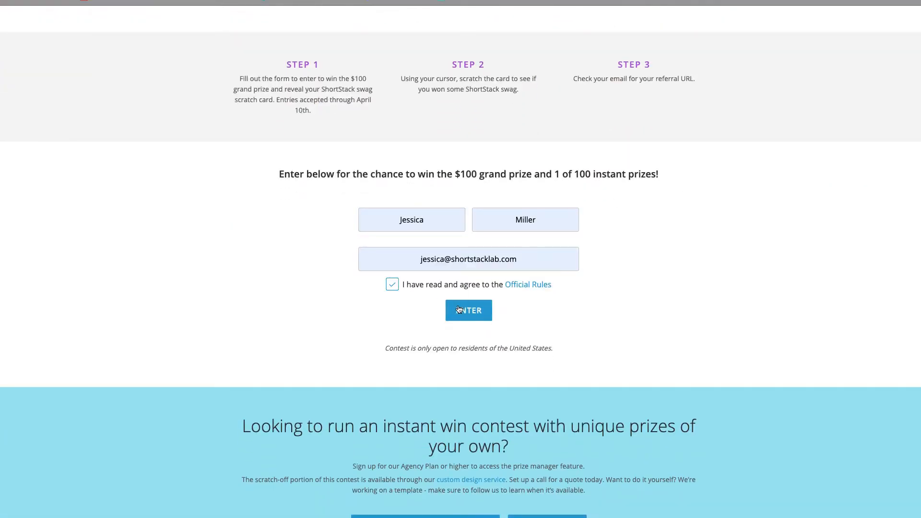
click(468, 310)
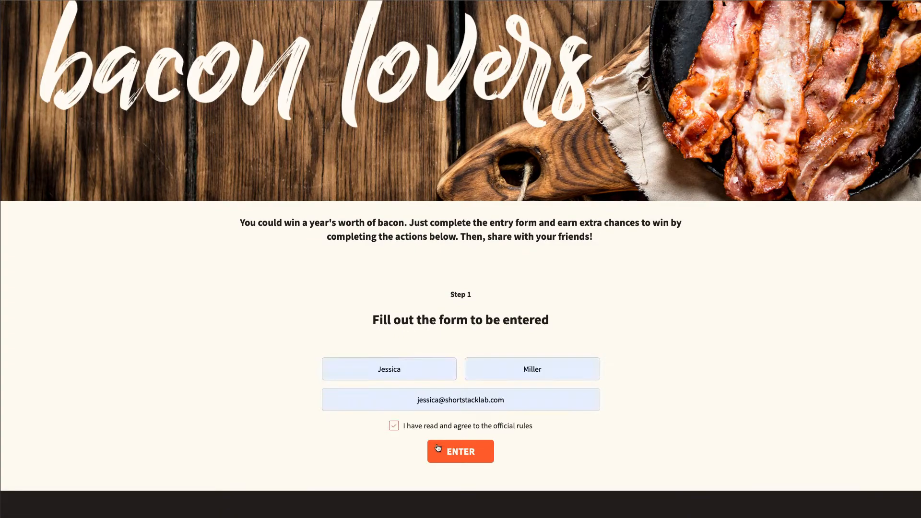
click(460, 450)
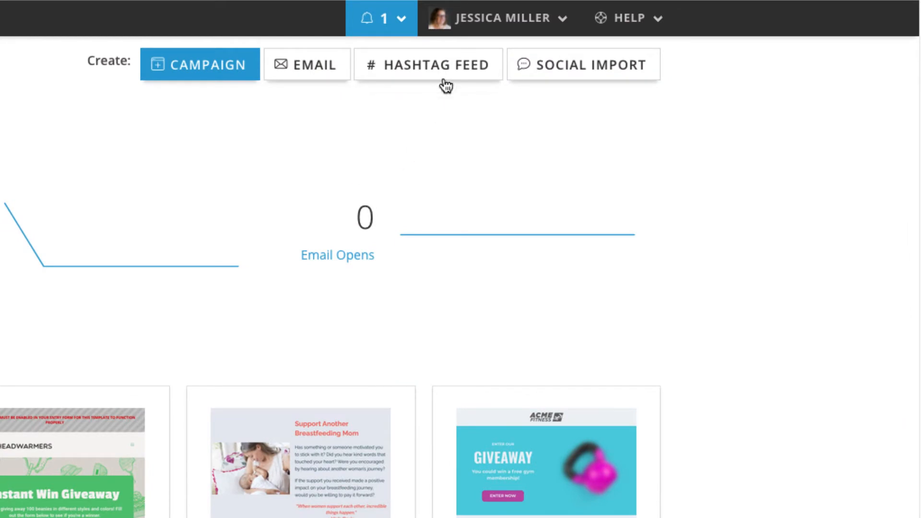
Step: Bring up the home-decor throw-pillow lead form from the dashboard
click(428, 64)
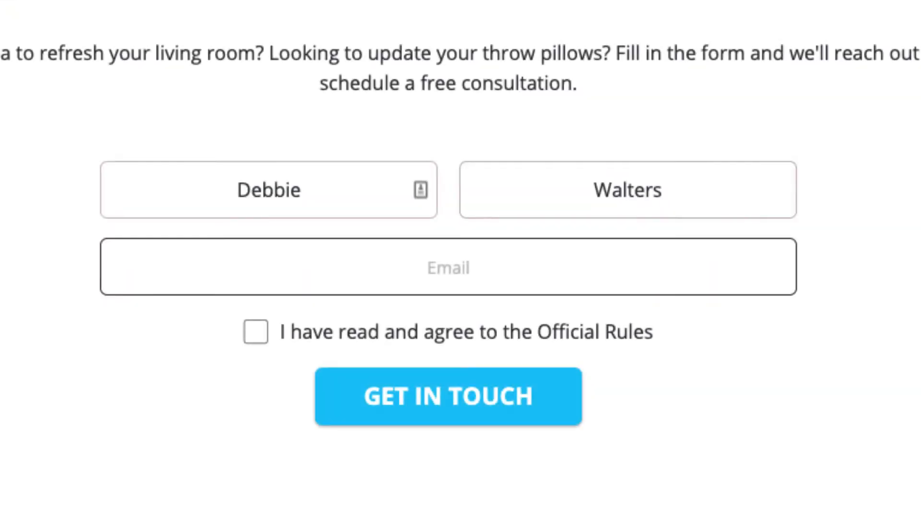
click(448, 396)
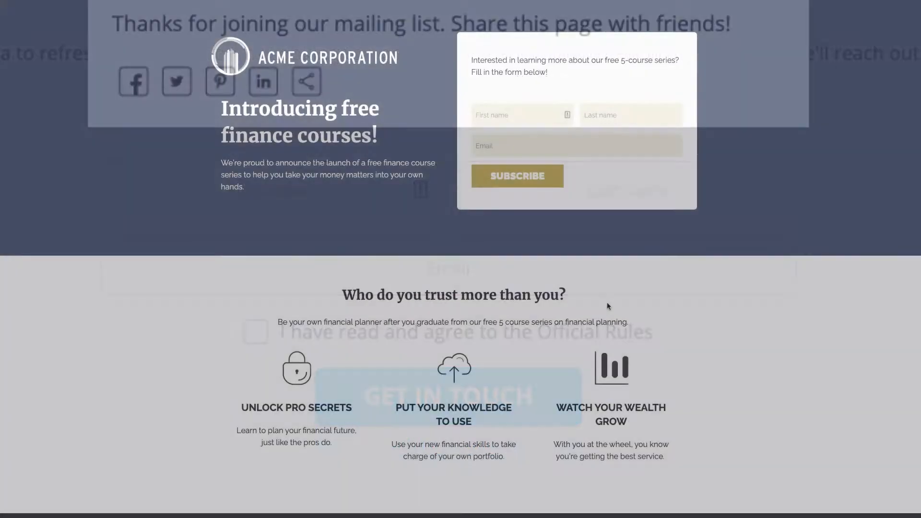
text(Bar)
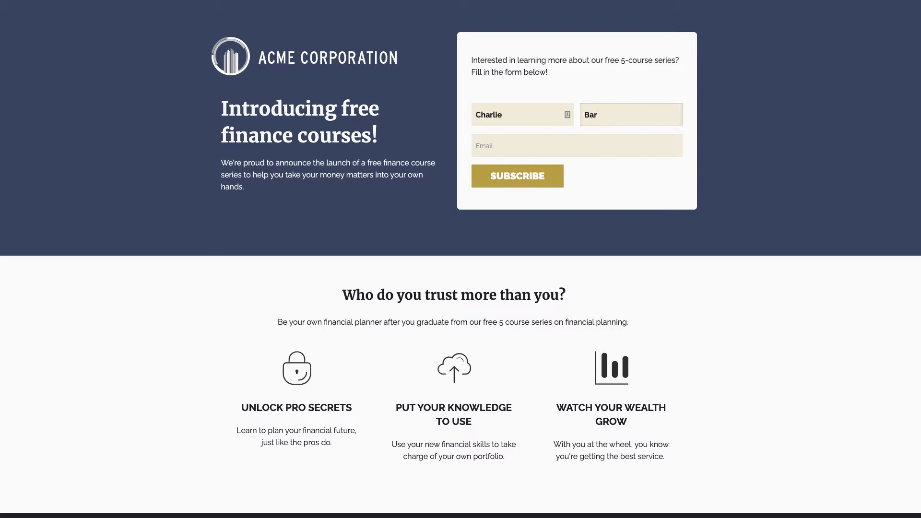
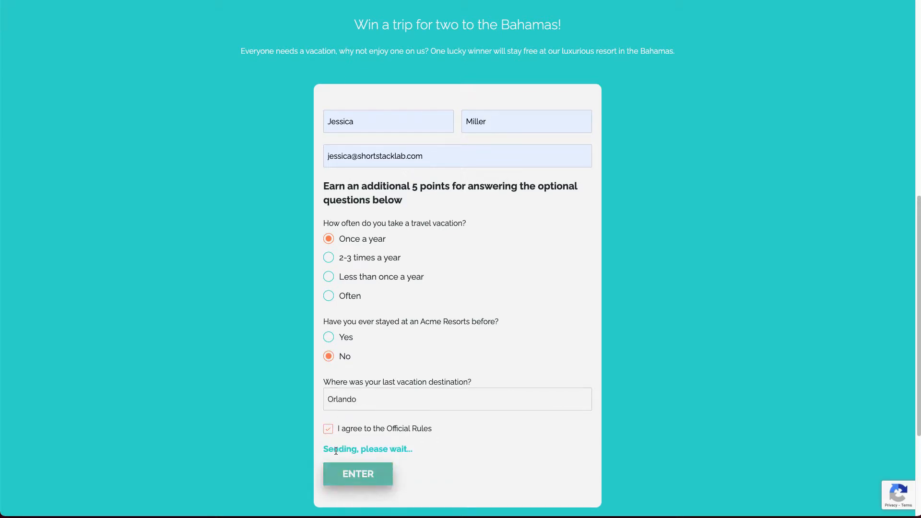
Step: Submit the Bahamas trip entry and post a fitness check-in with an uploaded progress video
click(357, 473)
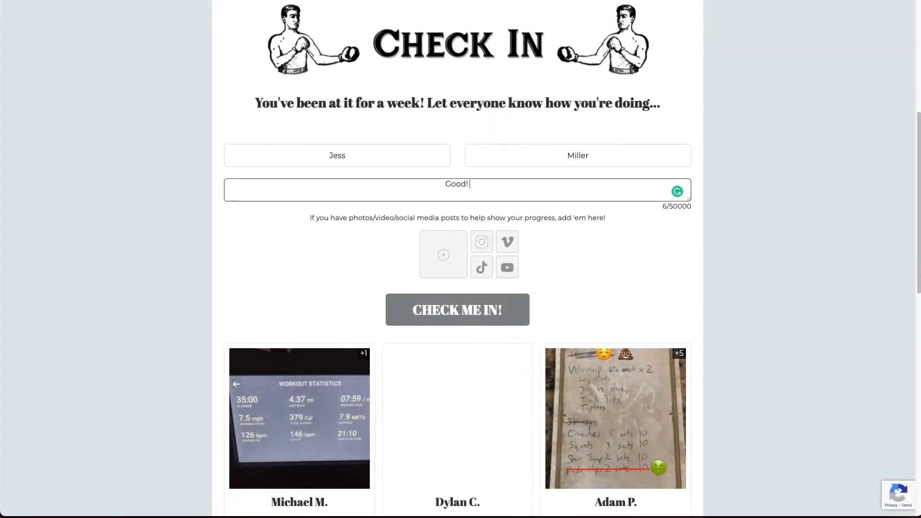
click(443, 254)
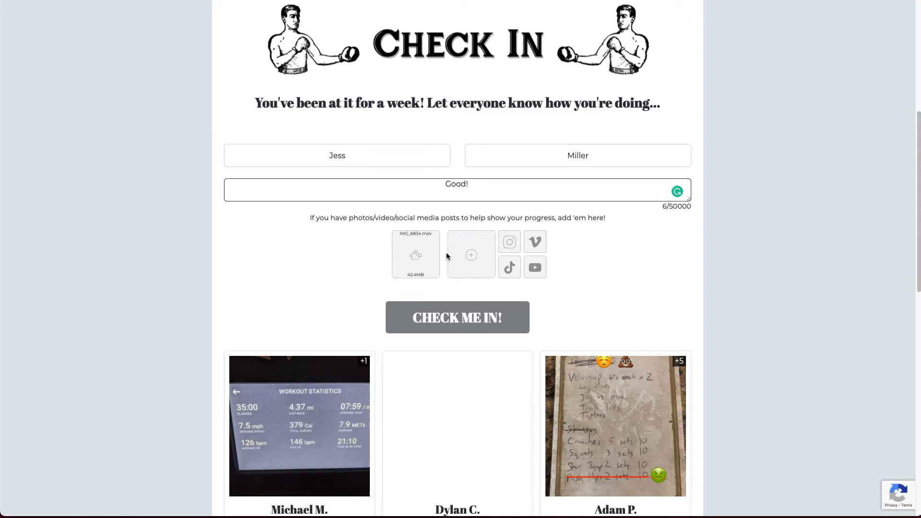
click(457, 317)
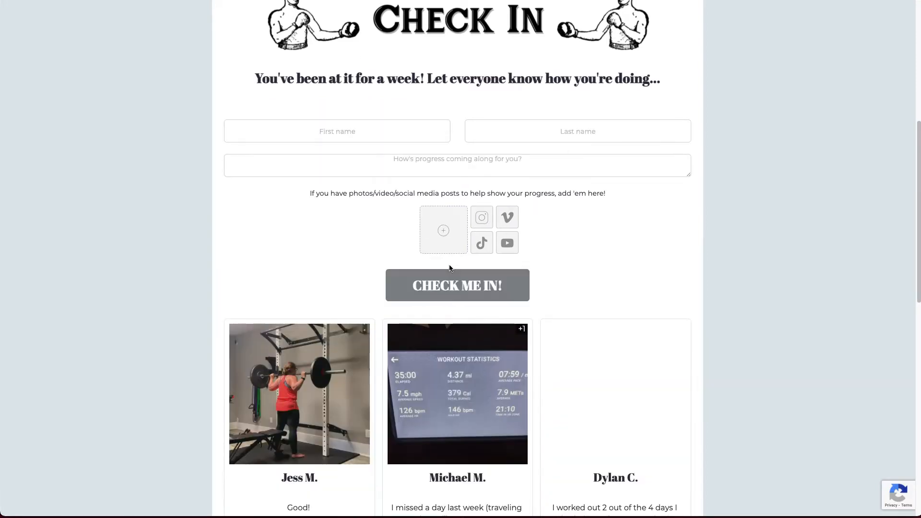
scroll(down, 3)
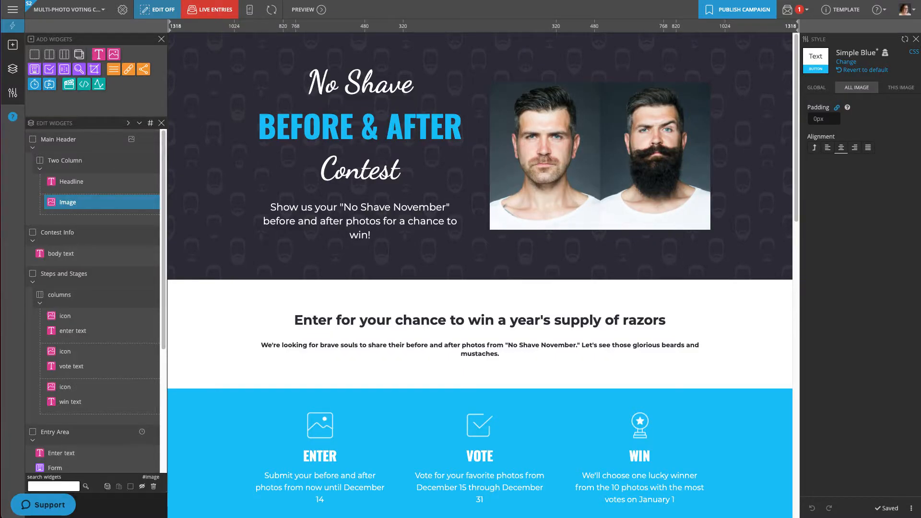
Step: Review the photo upload field's Upload Settings in the form editor, then view the live Great Home Makeover page
scroll(down, 3)
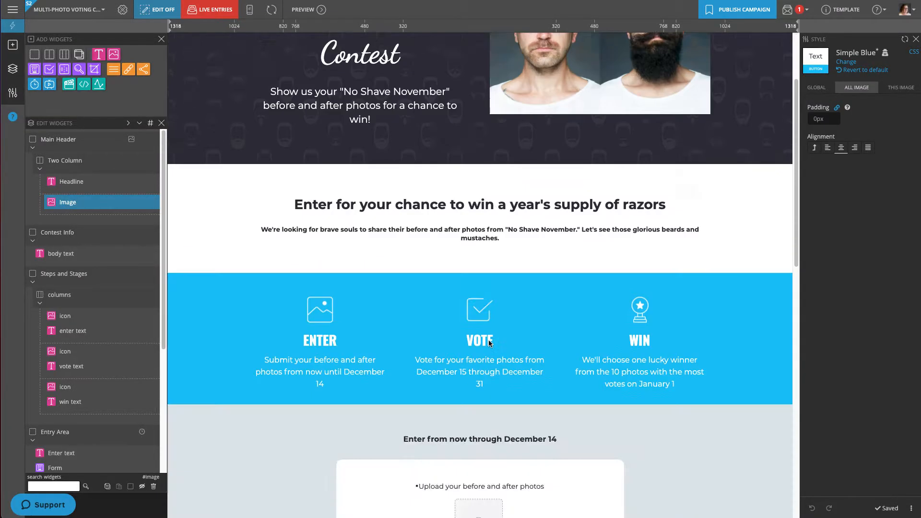
scroll(down, 3)
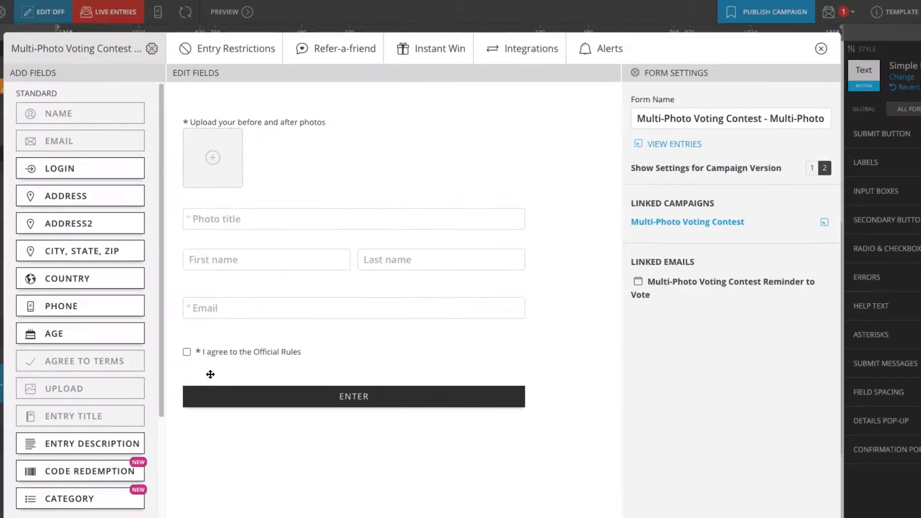
click(212, 158)
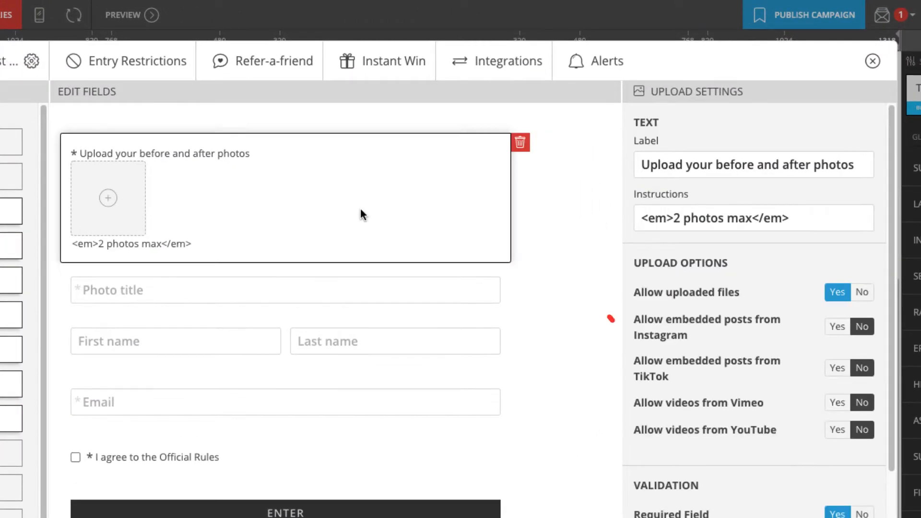
click(836, 326)
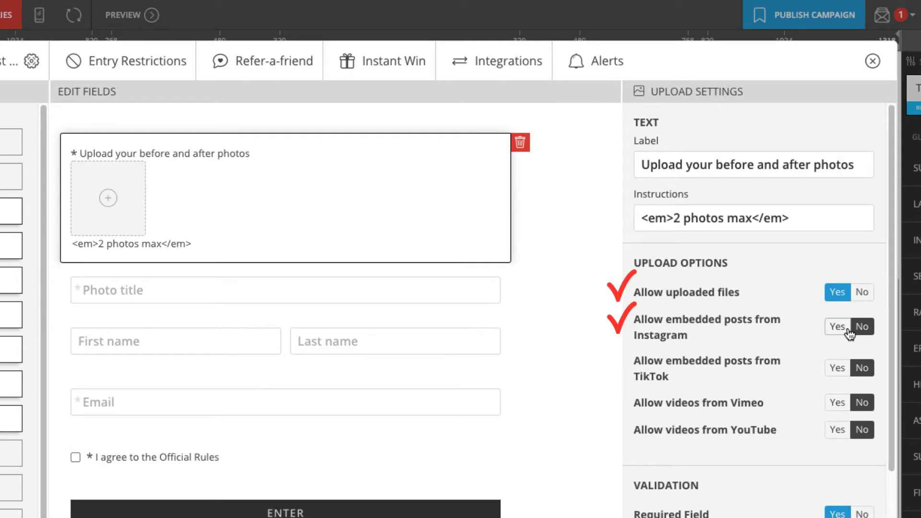
scroll(down, 3)
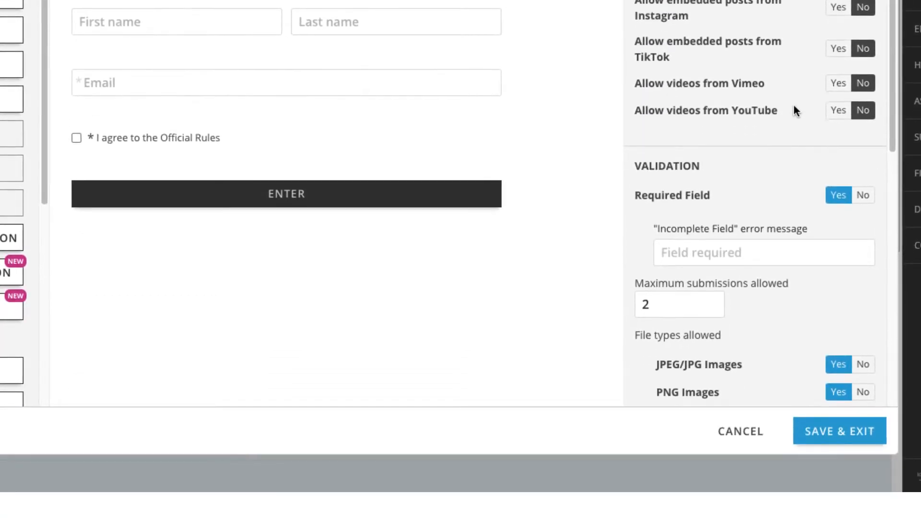
click(675, 304)
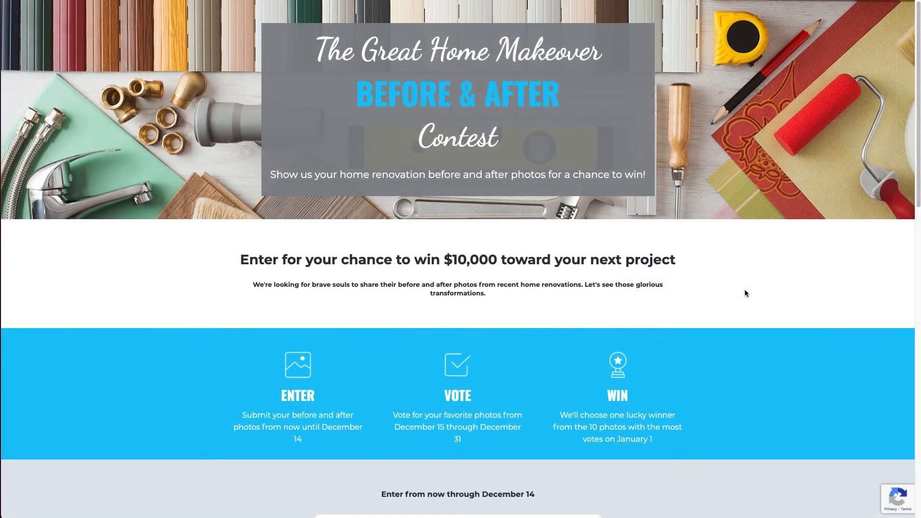
Step: View the second photo of an Entry Gallery submission and close the popup
scroll(down, 3)
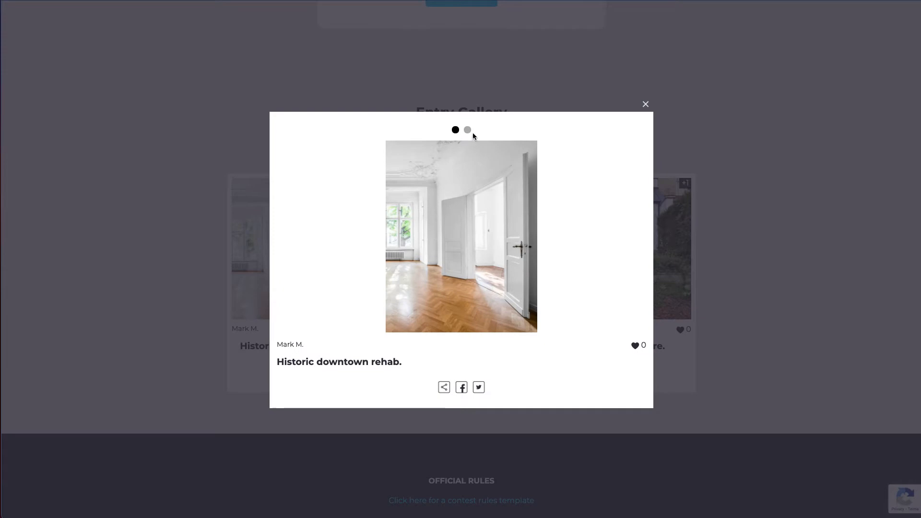
click(467, 129)
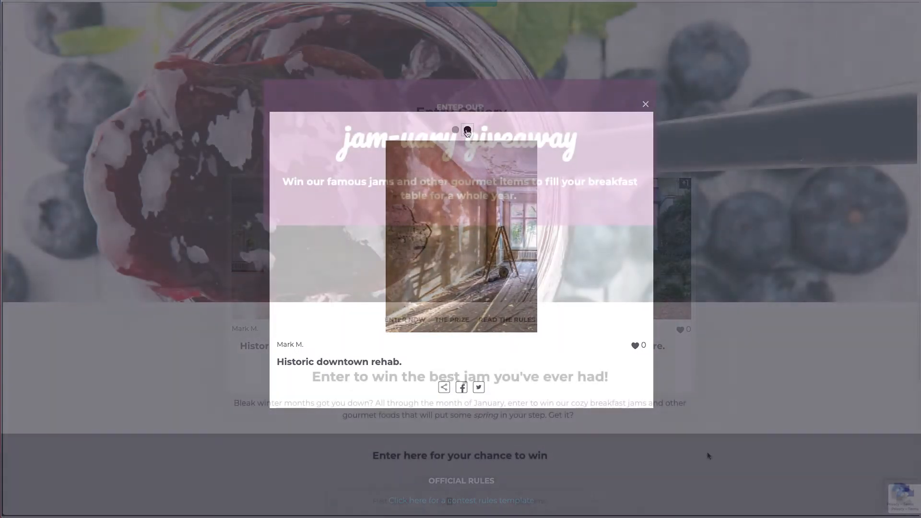
click(646, 104)
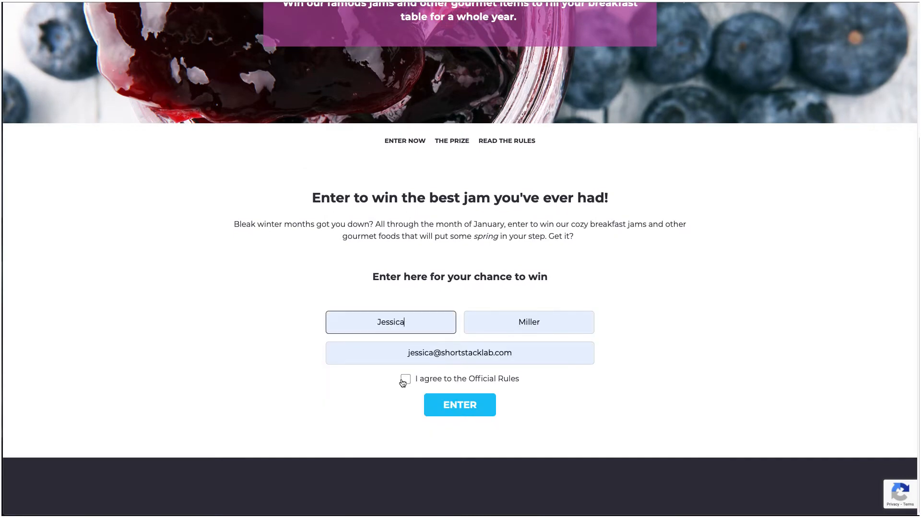
Step: Enter the jam giveaway agreeing to the Official Rules, then submit the donut instant-win form
click(460, 405)
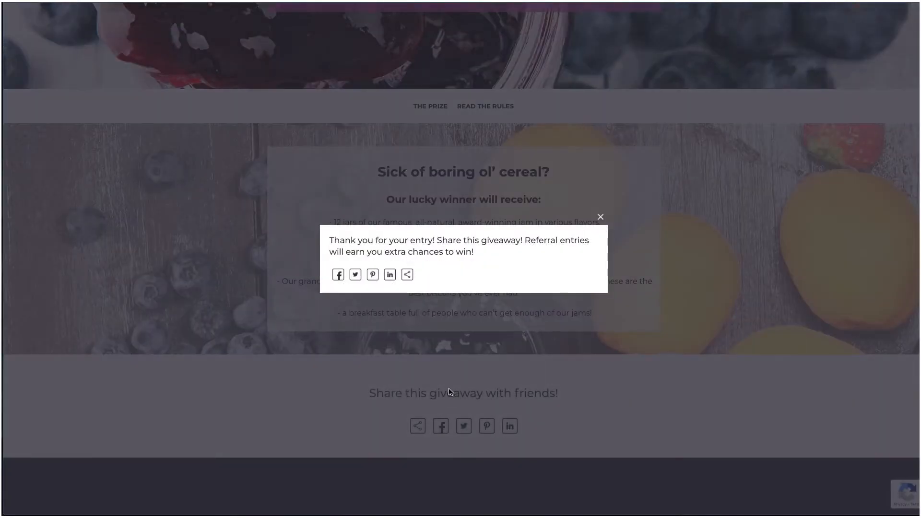
click(338, 274)
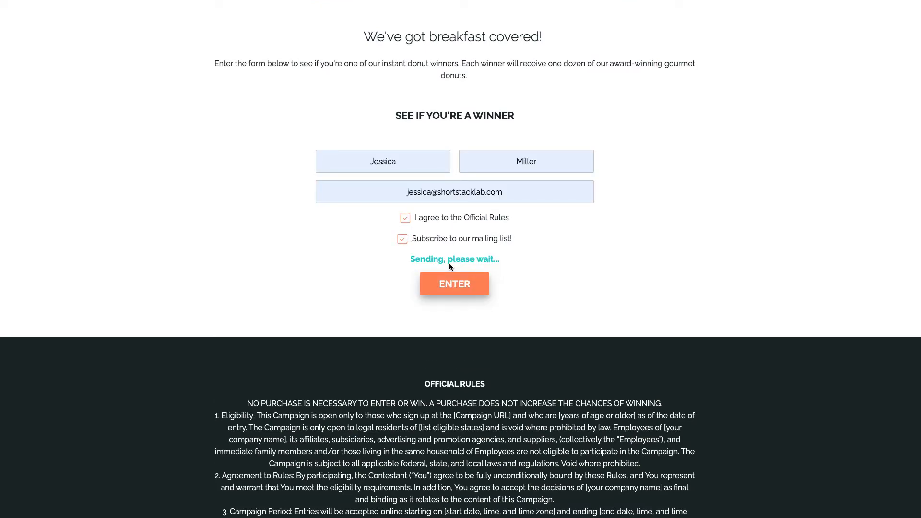
click(454, 284)
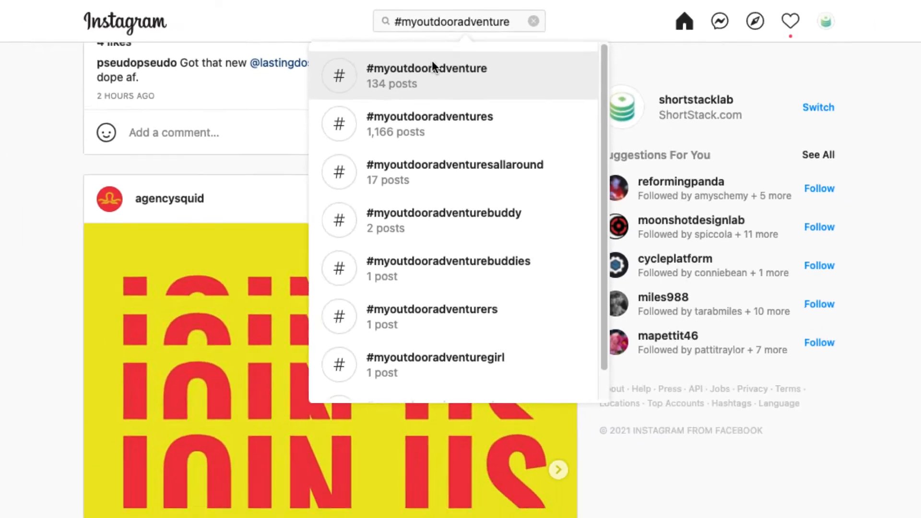
Step: Follow the #myoutdooradventure hashtag on Instagram
click(425, 75)
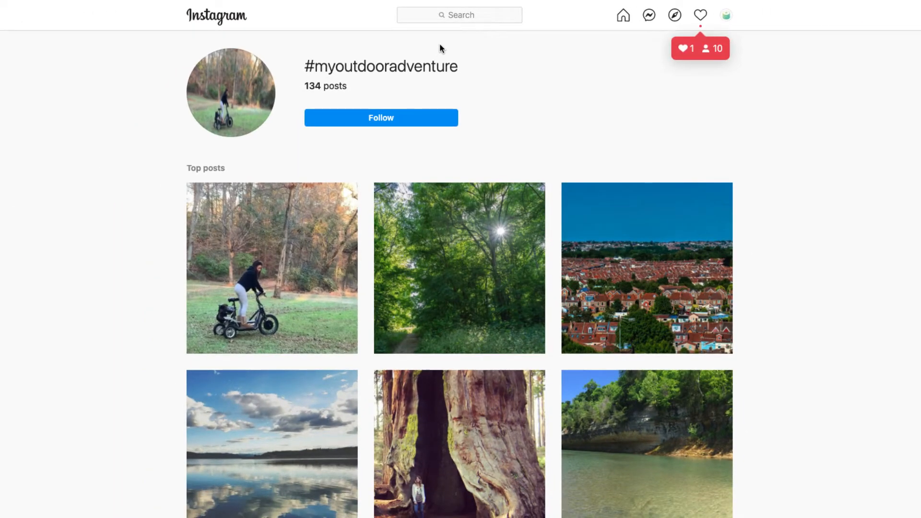
mouse_move(381, 121)
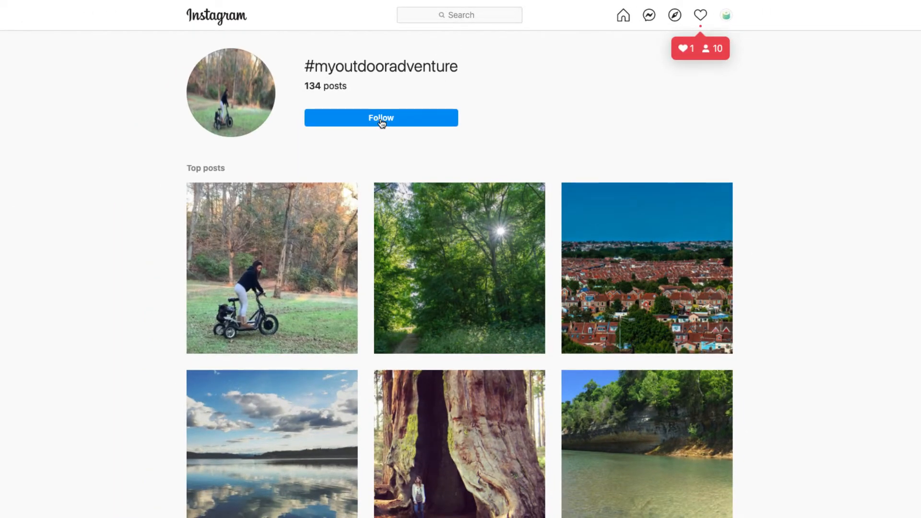
click(381, 117)
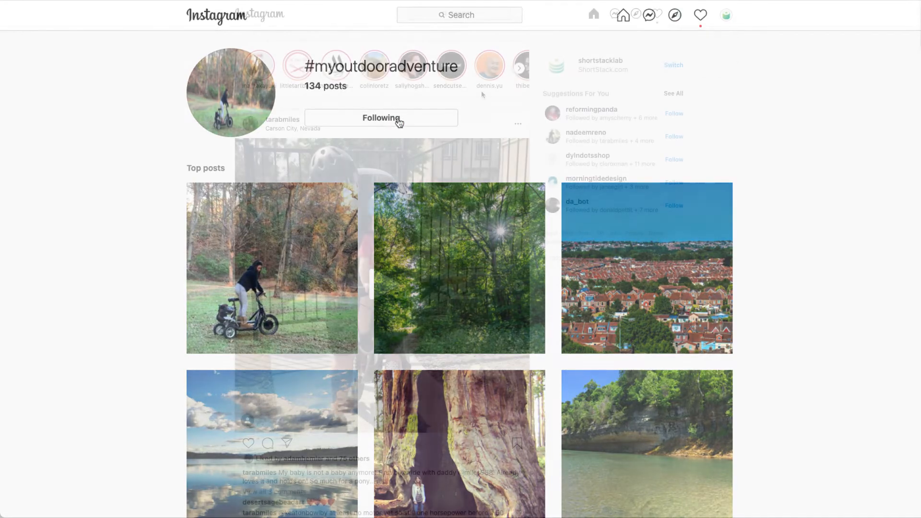
Step: Search Instagram for #summergiveaway and open the top hashtag result
click(459, 15)
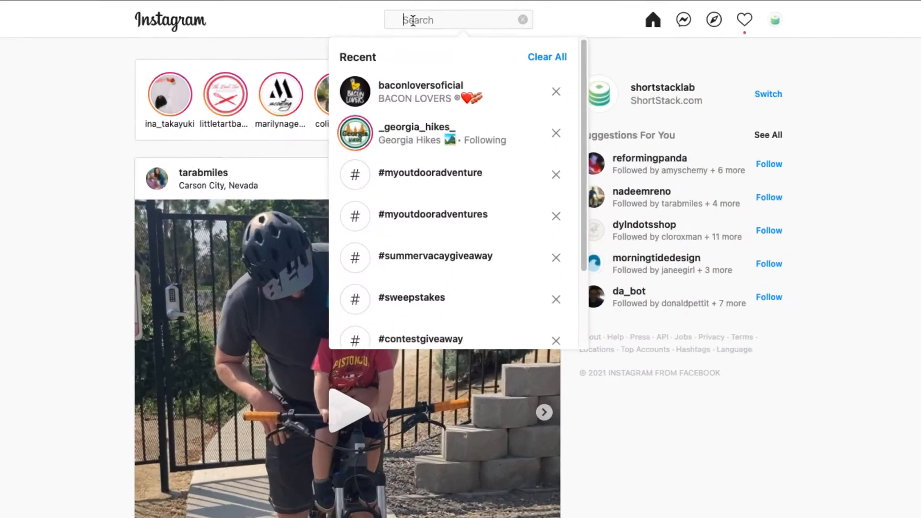
text(#summergiveaway)
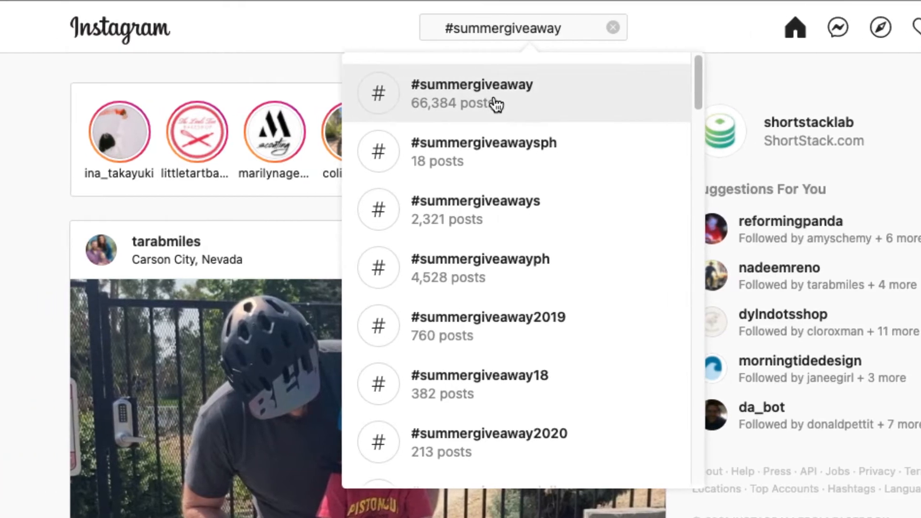
click(472, 94)
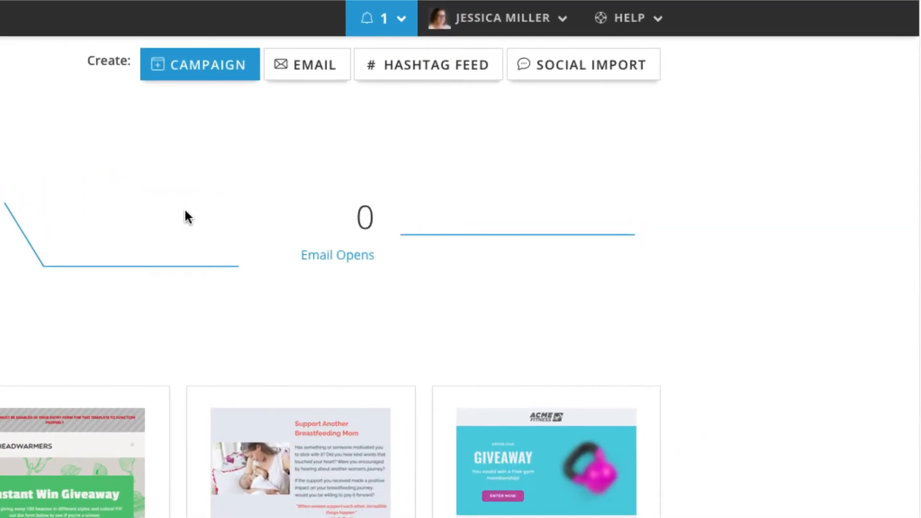
Step: Create a new hashtag feed sourced from Instagram and review its Entries grid
click(582, 64)
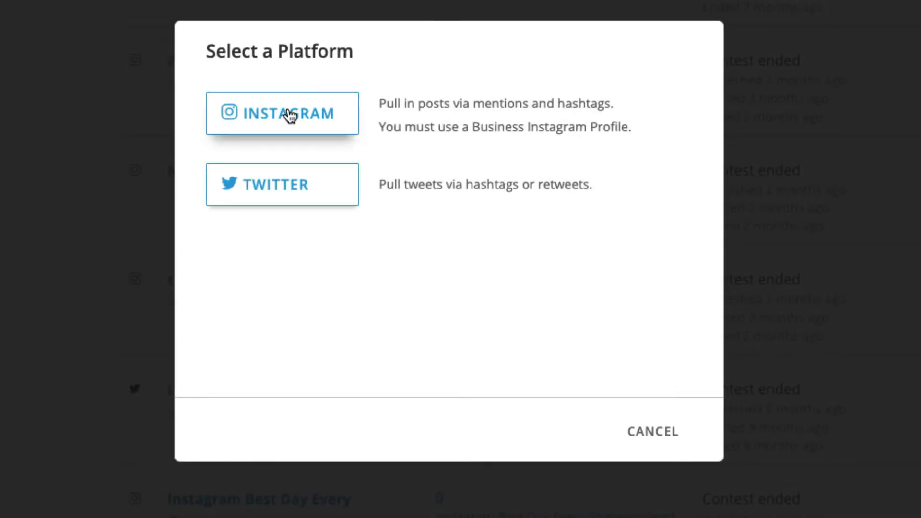
click(282, 113)
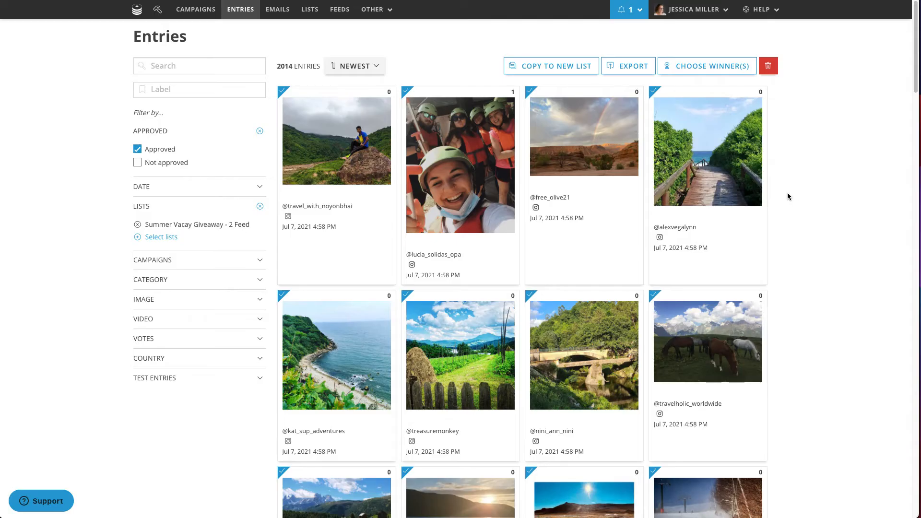
mouse_move(797, 198)
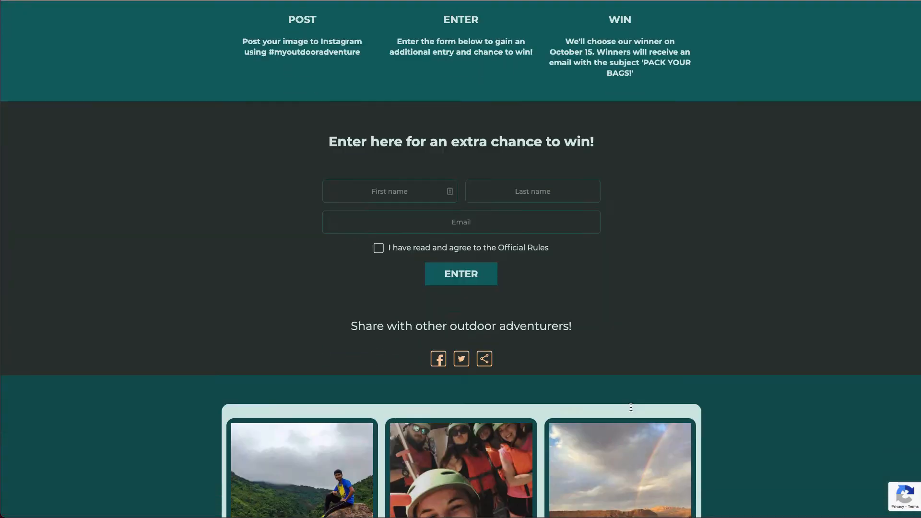
scroll(down, 3)
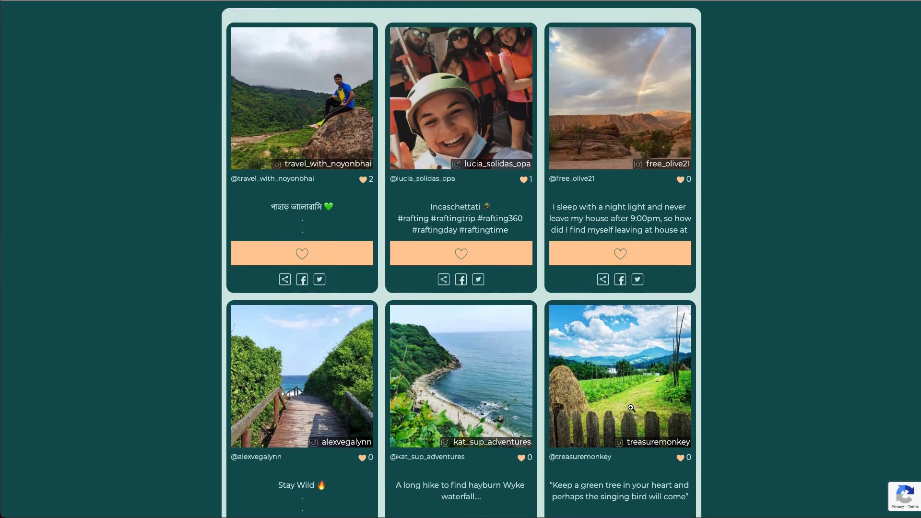
scroll(down, 3)
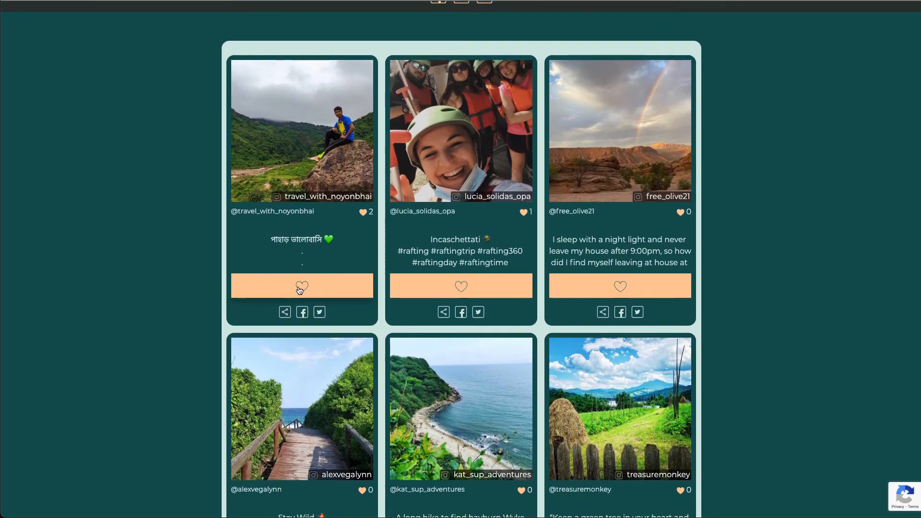
click(302, 286)
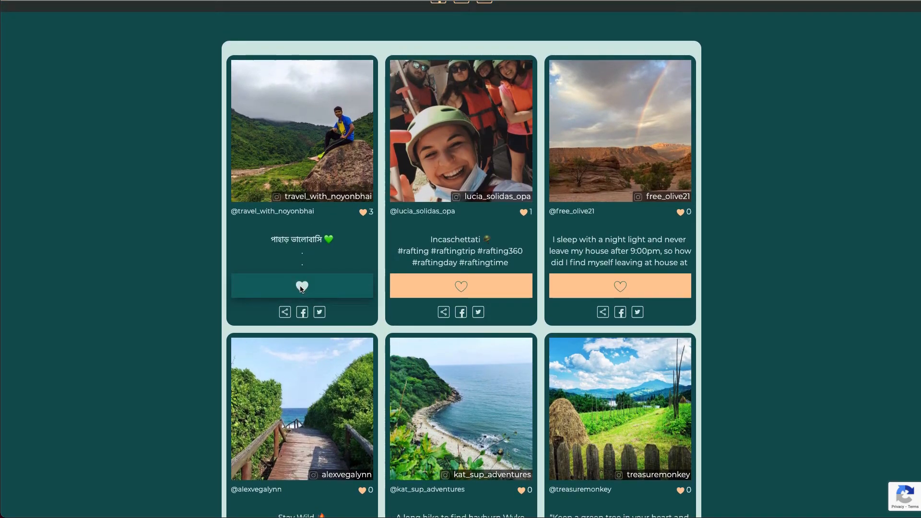
click(302, 312)
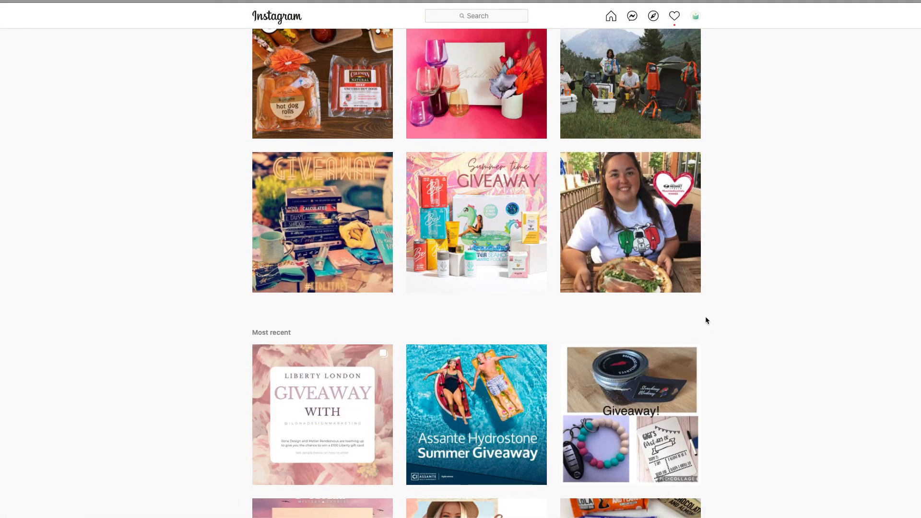
Step: Browse the hashtag's Top and Most recent giveaway posts on Instagram
click(476, 222)
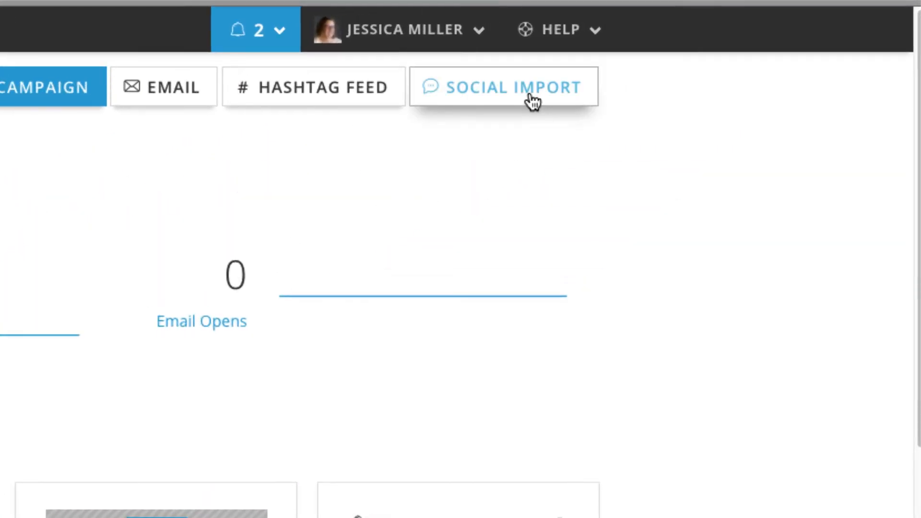
Step: Import a Facebook post's reactors and commenters into a Comment Giveaway entries list
click(503, 87)
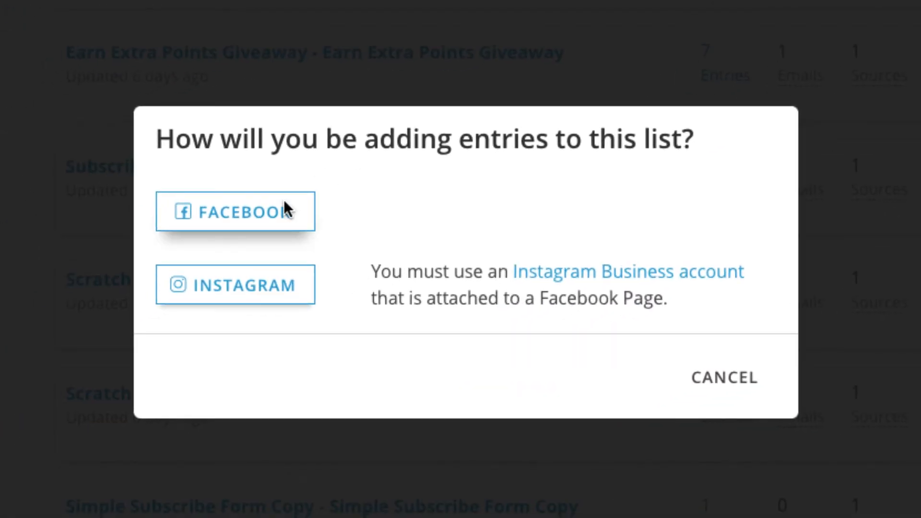
click(235, 211)
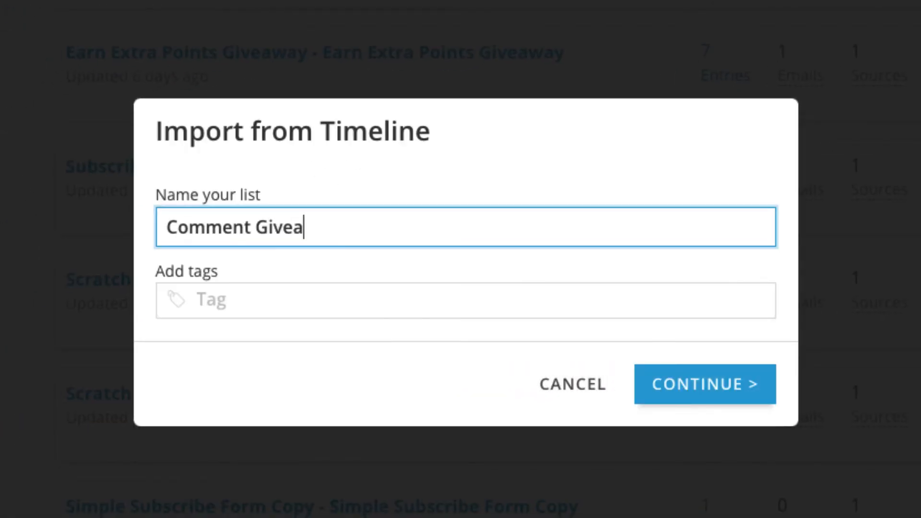
click(704, 383)
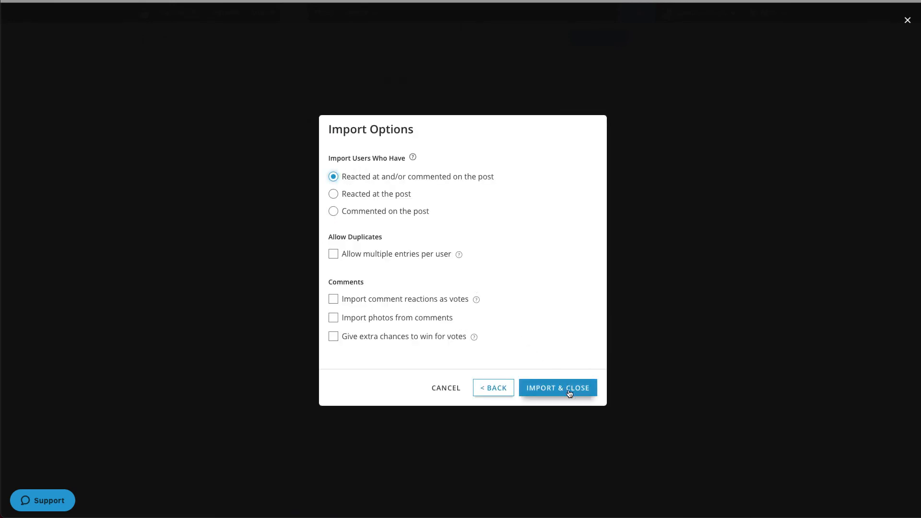
click(556, 387)
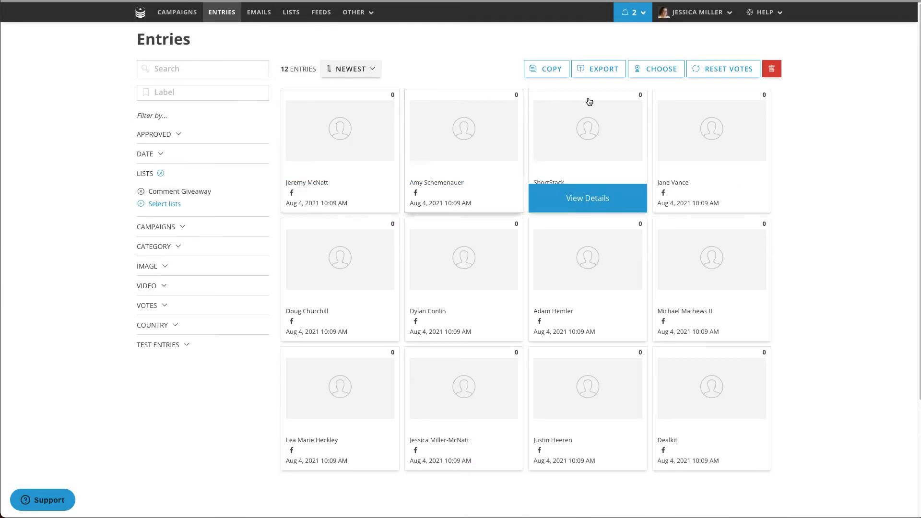
mouse_move(655, 69)
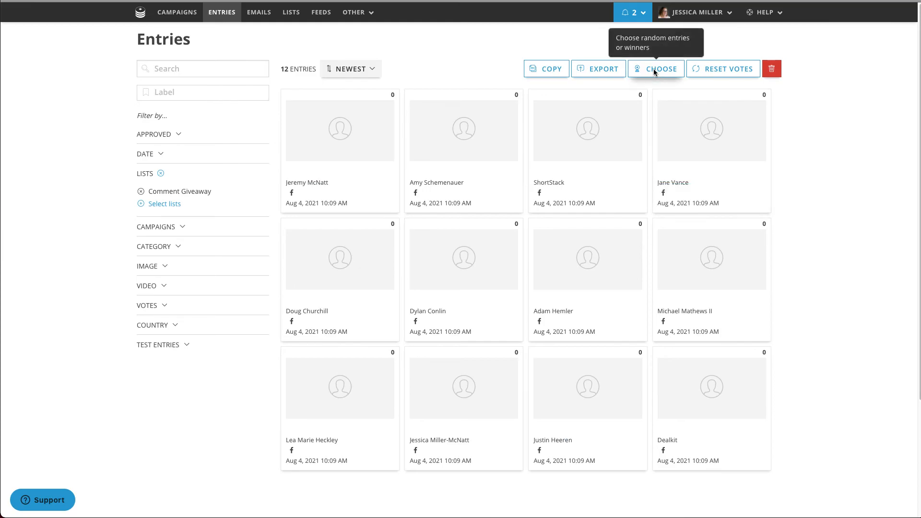
Step: Randomly pick 5 entries and label them picked 08/04/2021
click(659, 69)
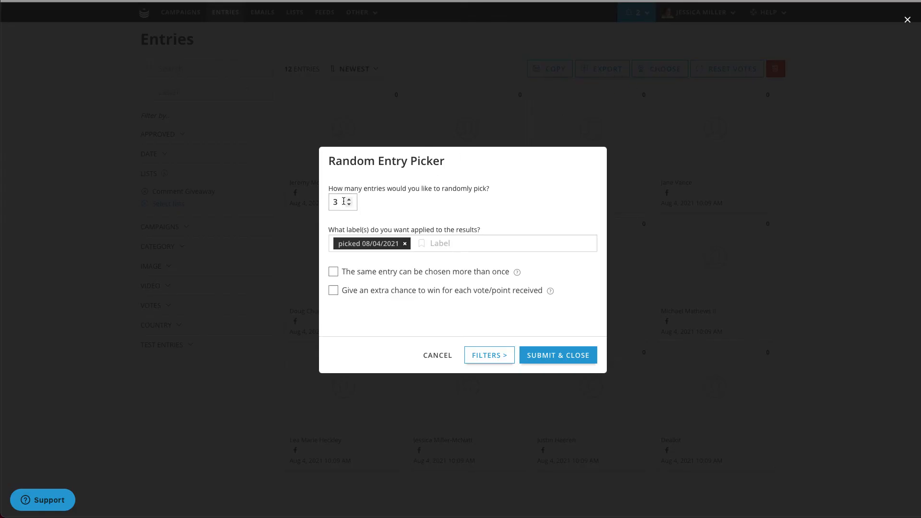
text(5)
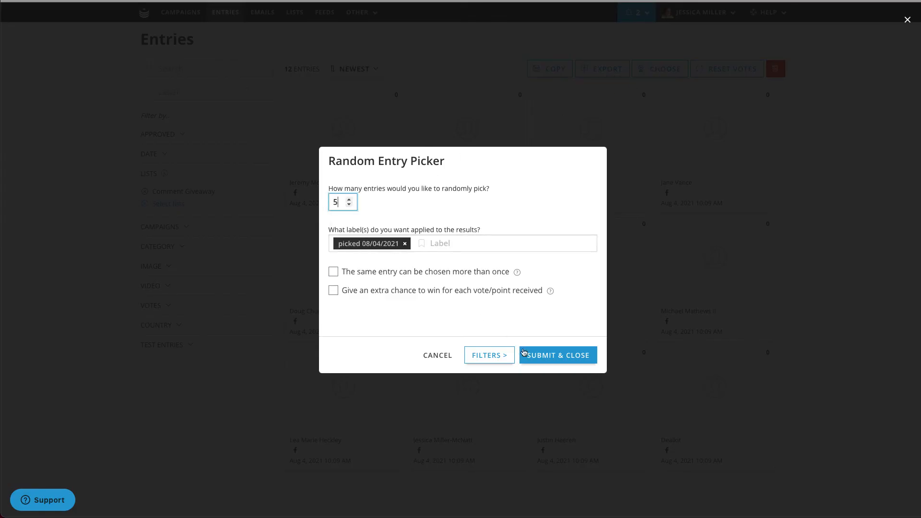
click(556, 355)
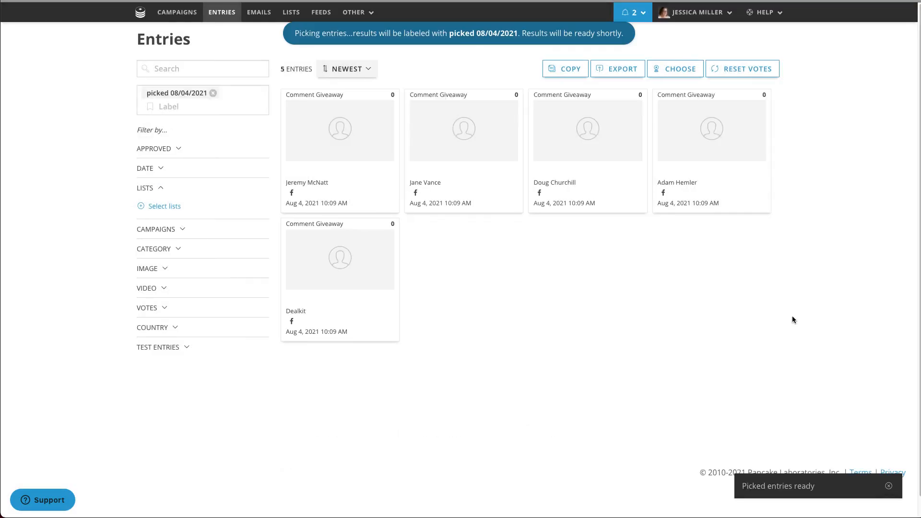